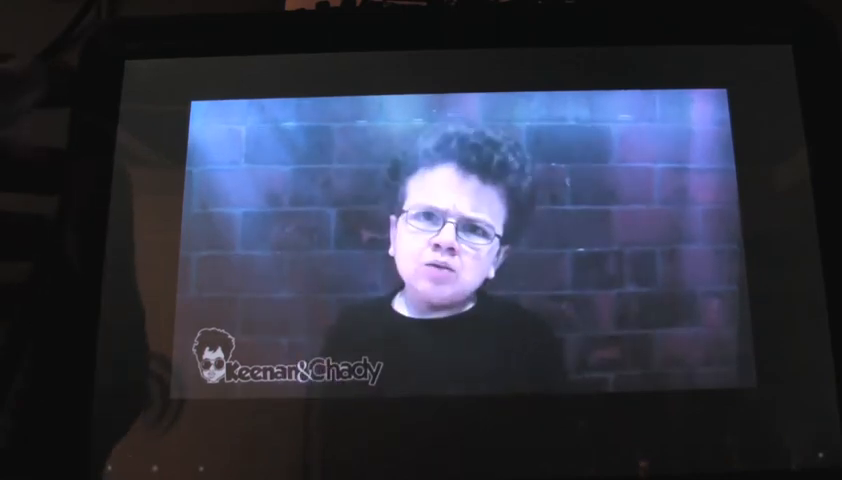
Step: Leave the playing video for the YouTube subscriptions feed, then return to the Android home screen
click(472, 240)
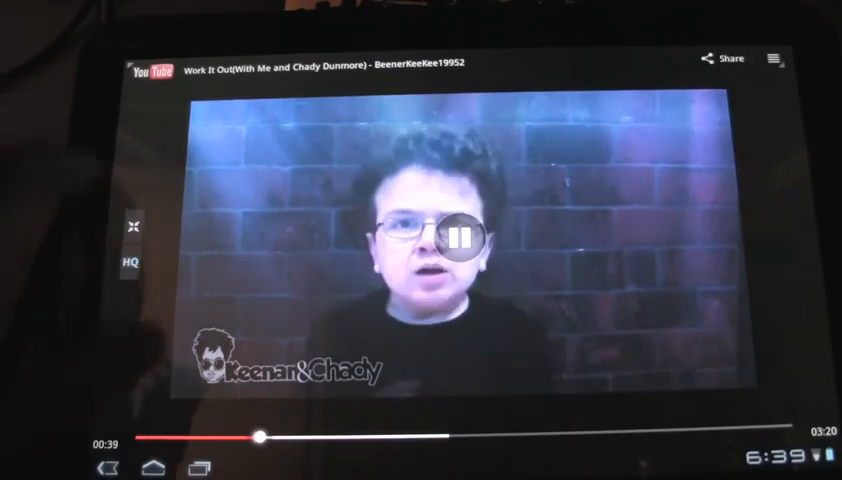
click(462, 238)
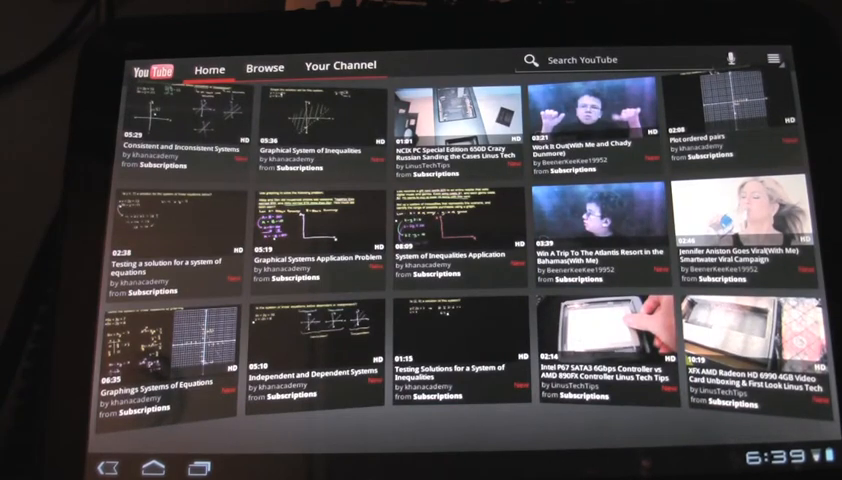
click(148, 468)
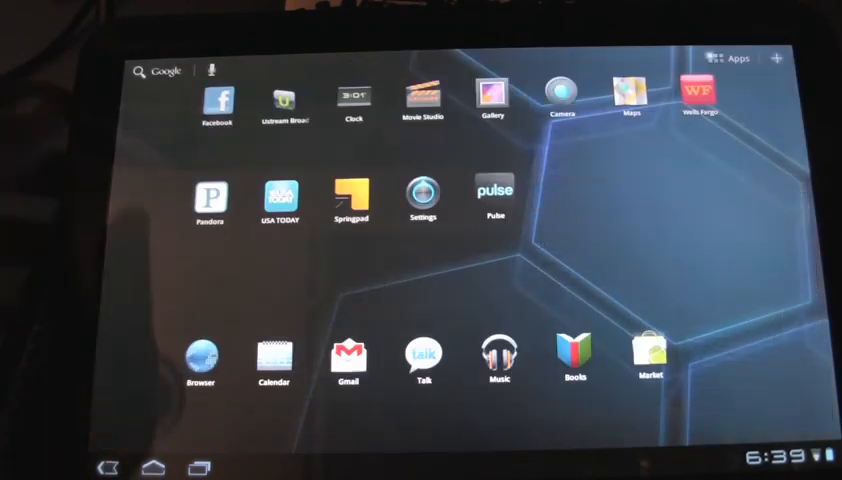